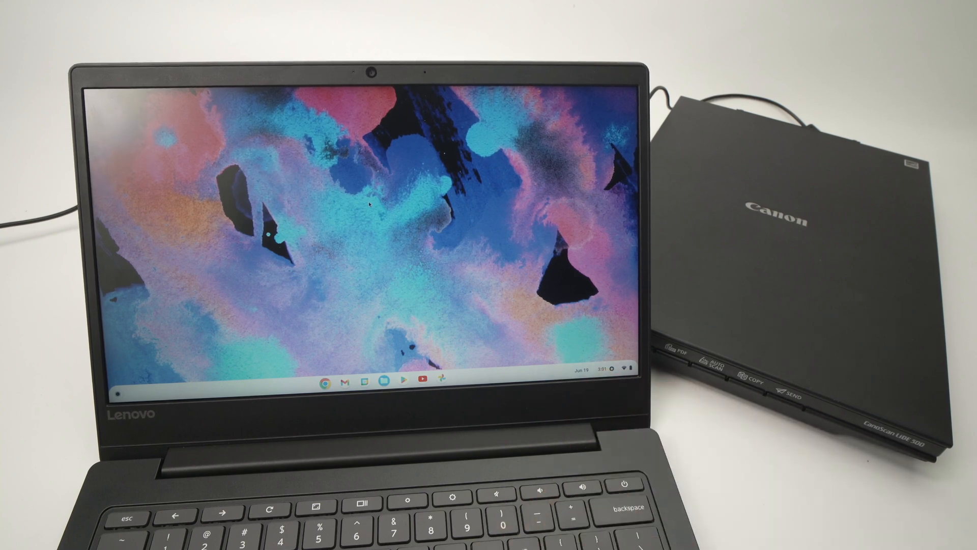
Launch ChromeOS Settings from the shelf's clock area
{"action": "left_click", "coordinate": [602, 383]}
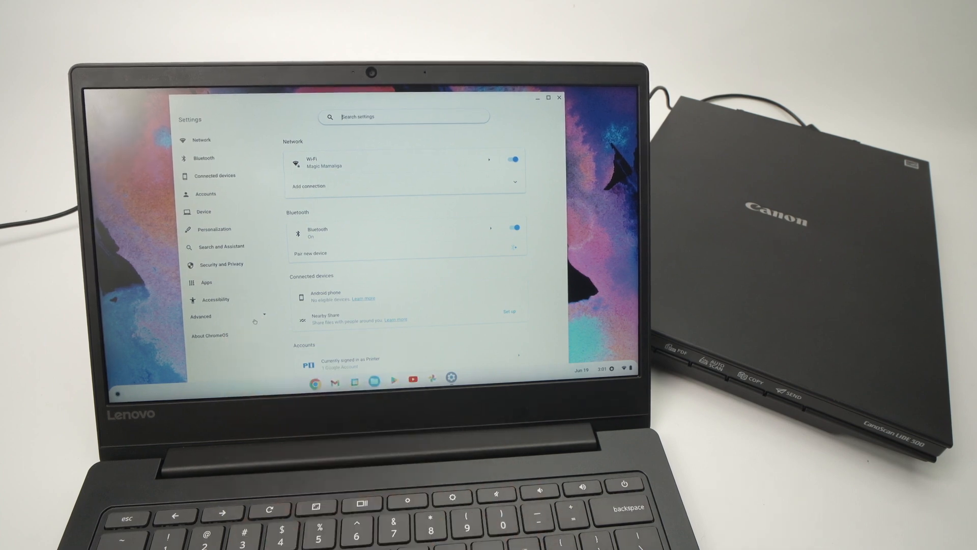
Reach Print and scan under Advanced to launch the Scan app with the Canon LiDE 300
{"action": "left_click", "coordinate": [201, 316]}
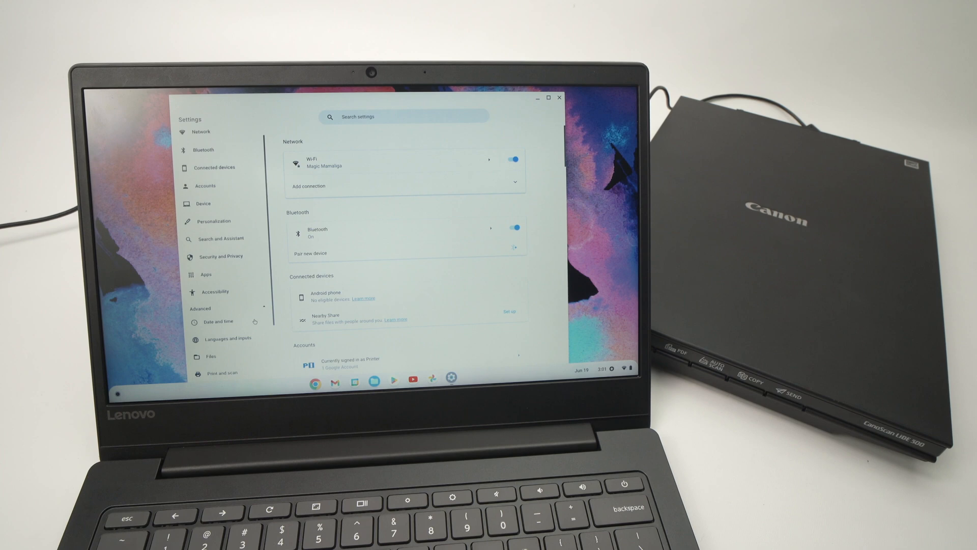
{"action": "scroll", "scroll_direction": "down", "scroll_amount": 3}
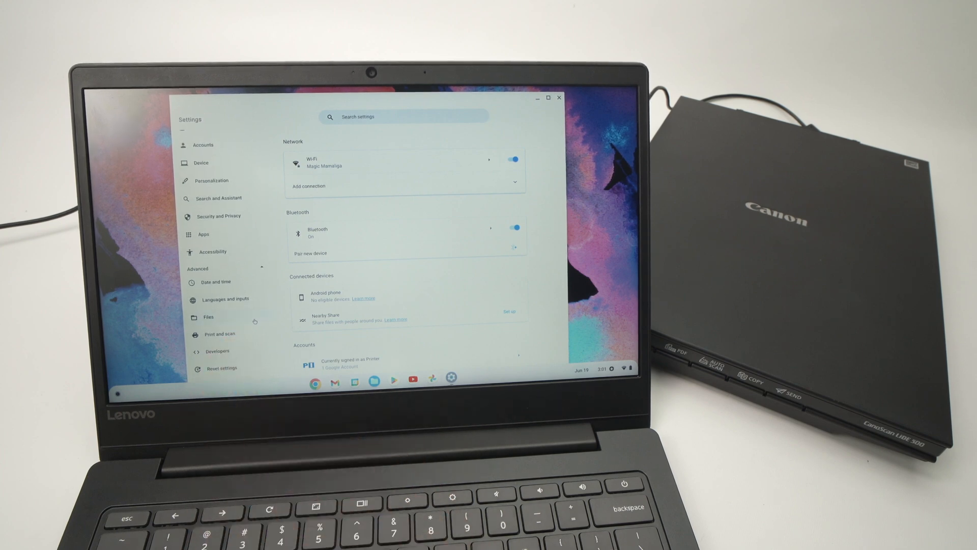
{"action": "left_click", "coordinate": [208, 334]}
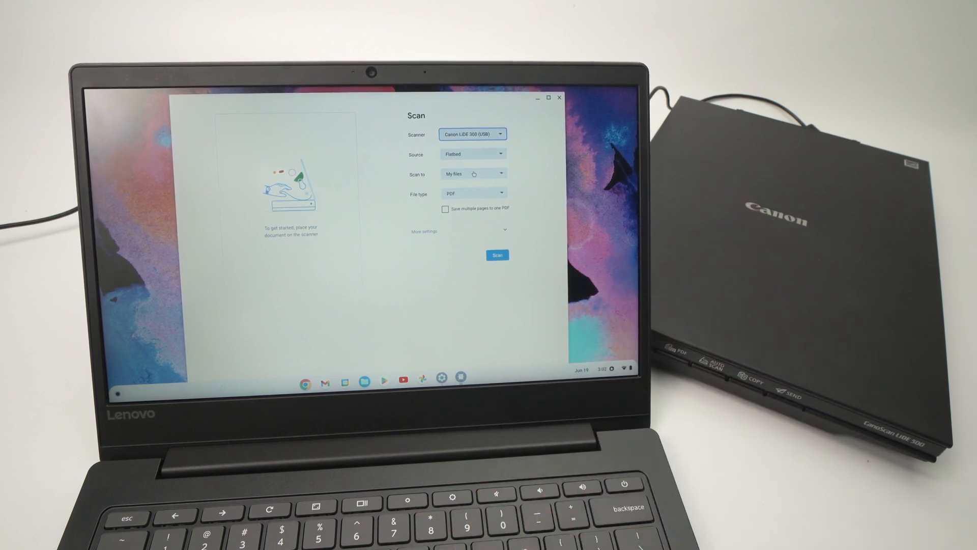
Change the Scan to destination from My files to the Downloads folder
{"action": "left_click", "coordinate": [472, 173]}
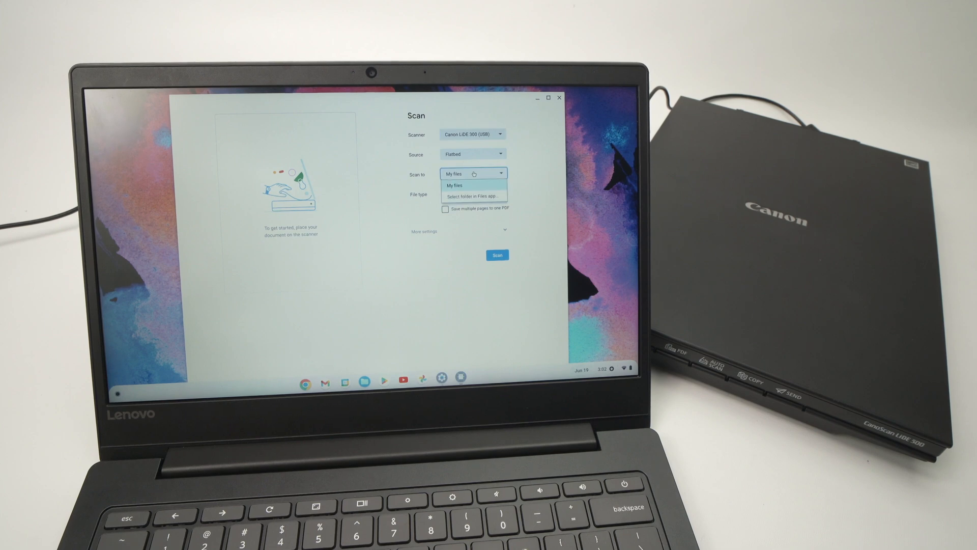
{"action": "left_click", "coordinate": [472, 195]}
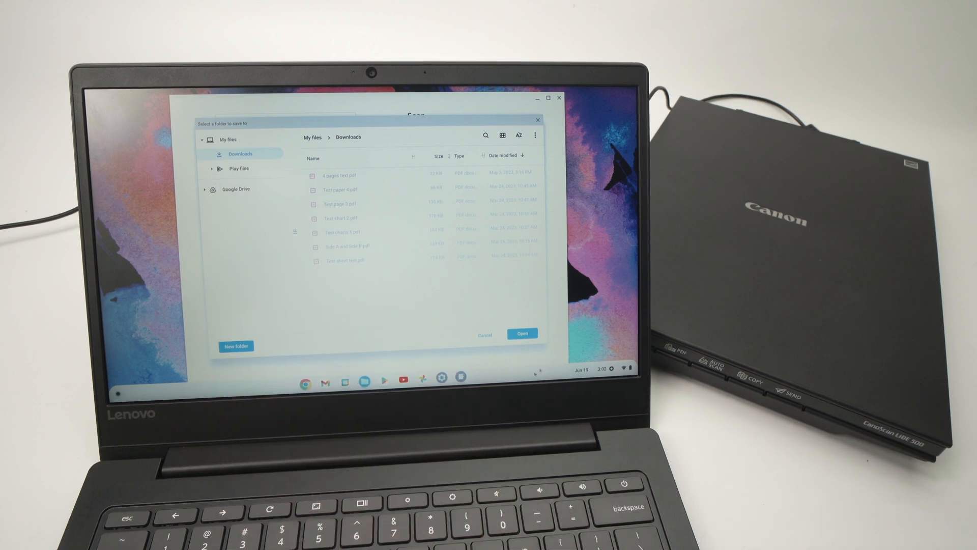
{"action": "left_click", "coordinate": [521, 334]}
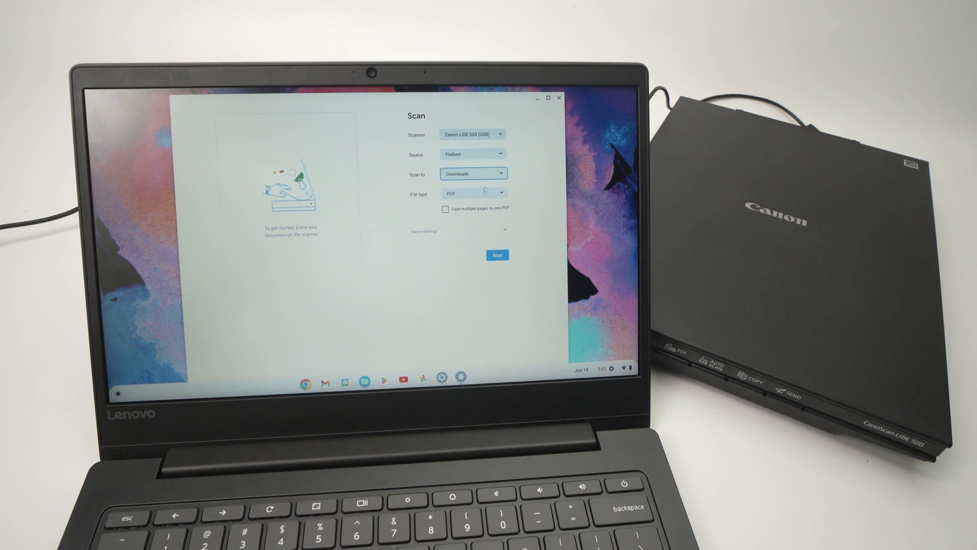
Keep PDF as file type and enable Save multiple pages to one PDF
{"action": "left_click", "coordinate": [473, 194]}
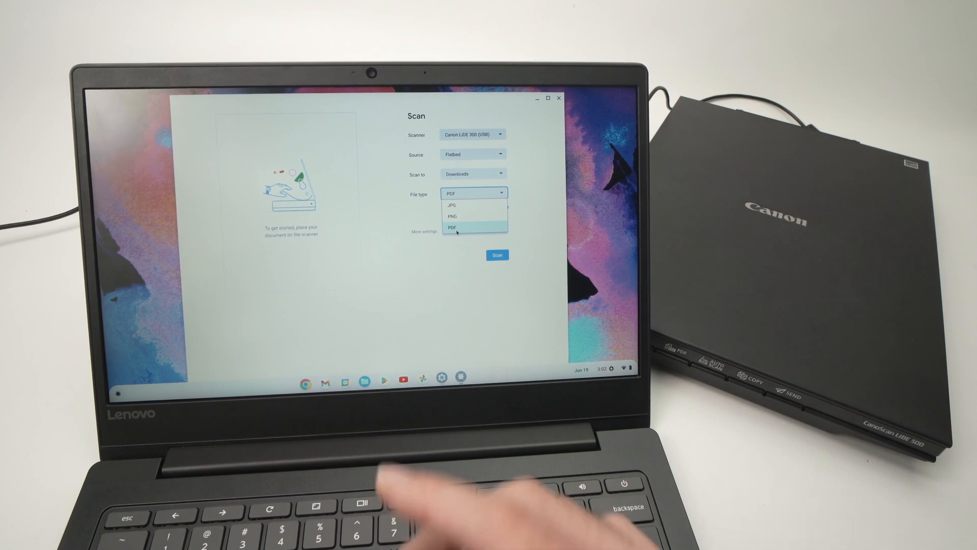
{"action": "mouse_move", "coordinate": [436, 499]}
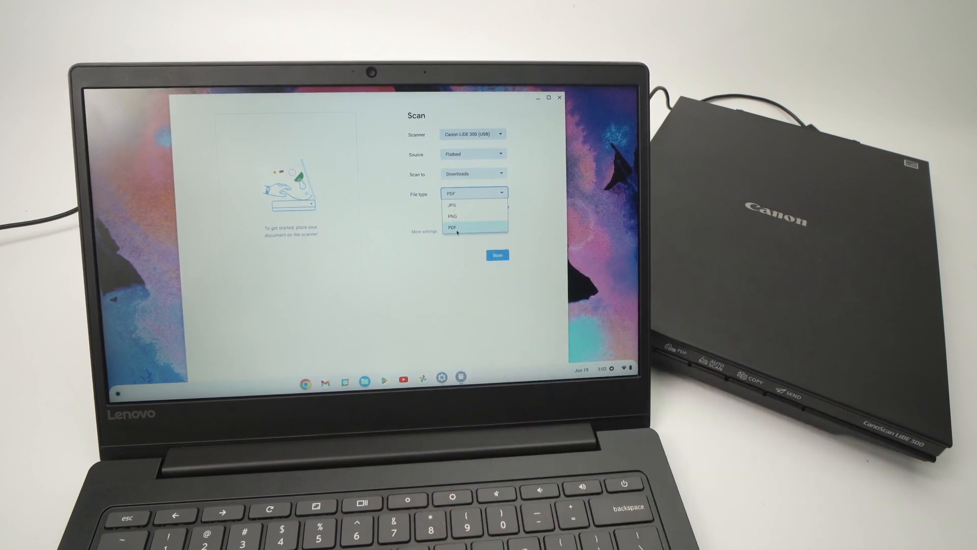
{"action": "left_click", "coordinate": [452, 227]}
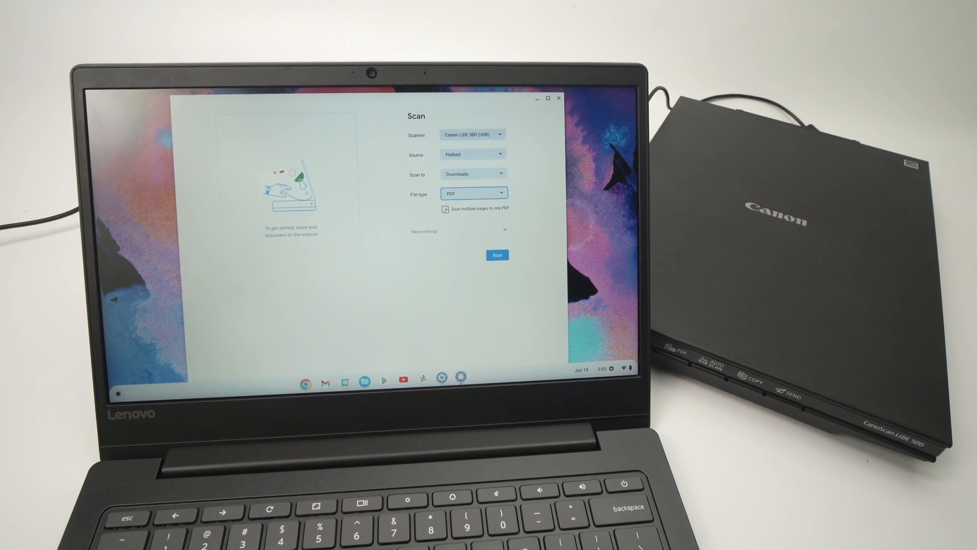
{"action": "left_click", "coordinate": [445, 208]}
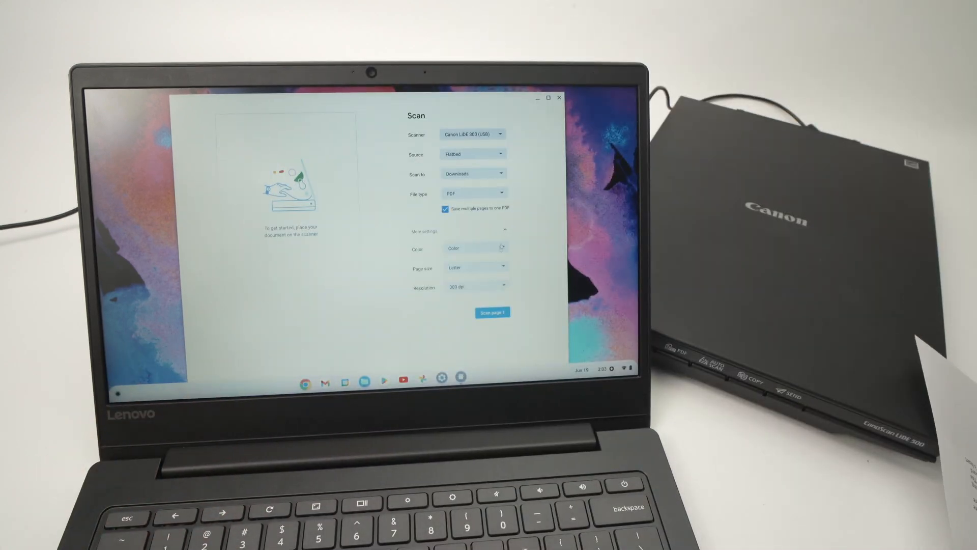
Choose 200 dpi resolution and scan the first page
{"action": "left_click", "coordinate": [476, 287]}
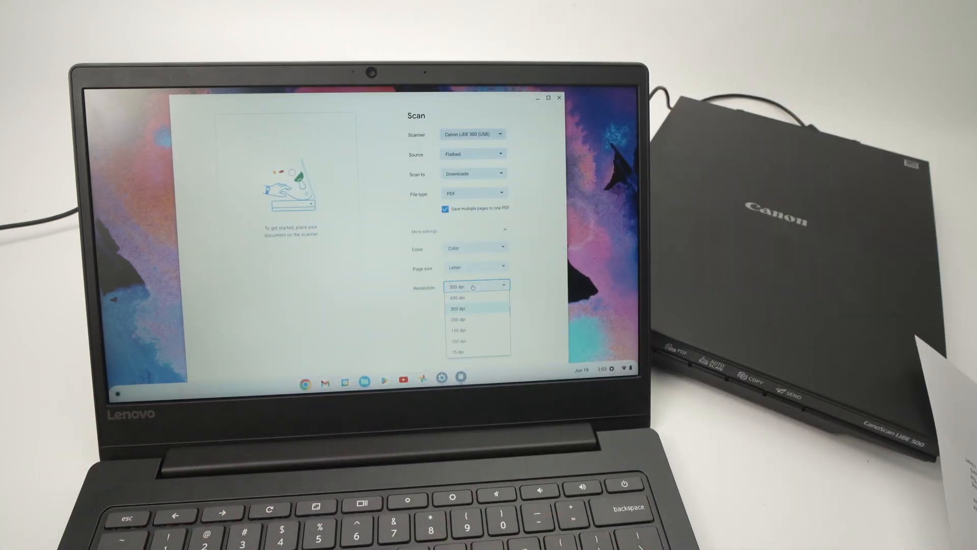
{"action": "mouse_move", "coordinate": [462, 319]}
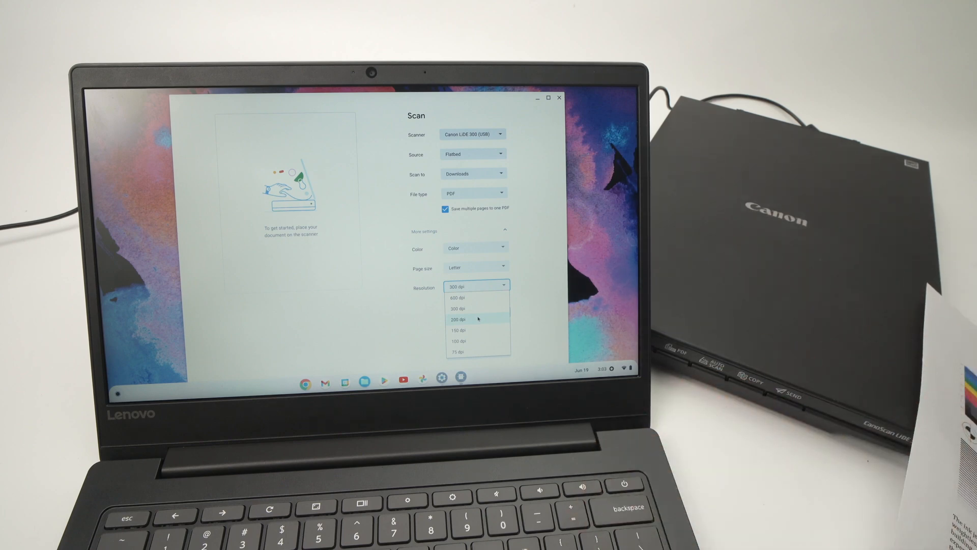
{"action": "mouse_move", "coordinate": [480, 330]}
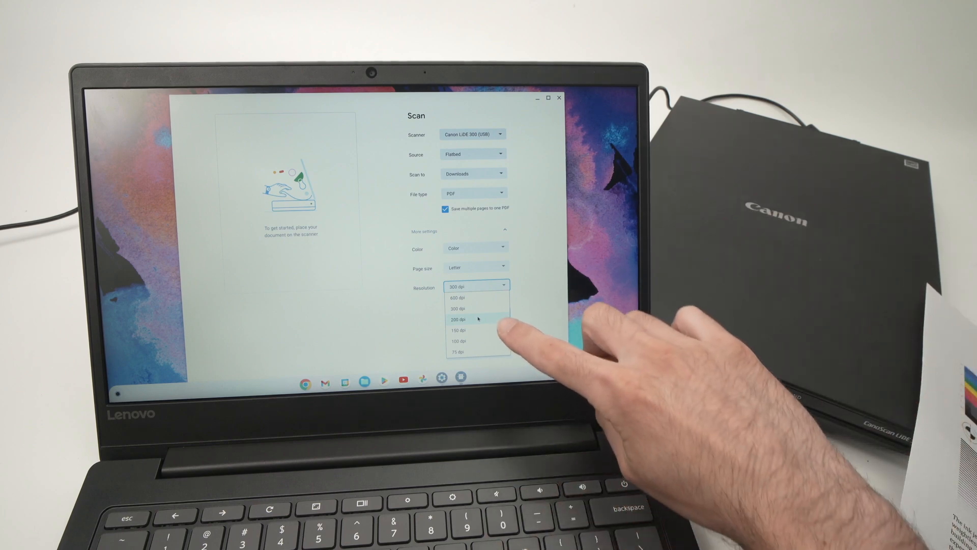
{"action": "mouse_move", "coordinate": [461, 317]}
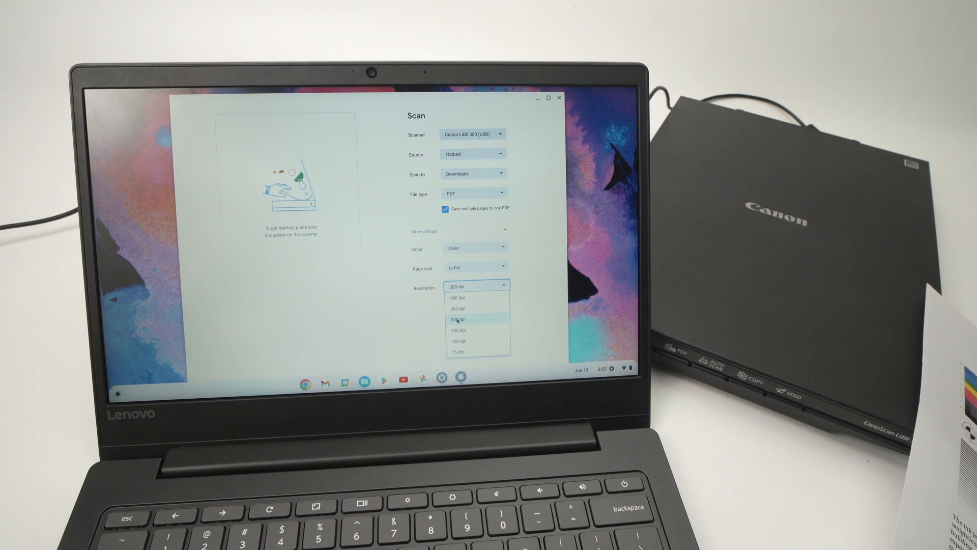
{"action": "left_click", "coordinate": [459, 319]}
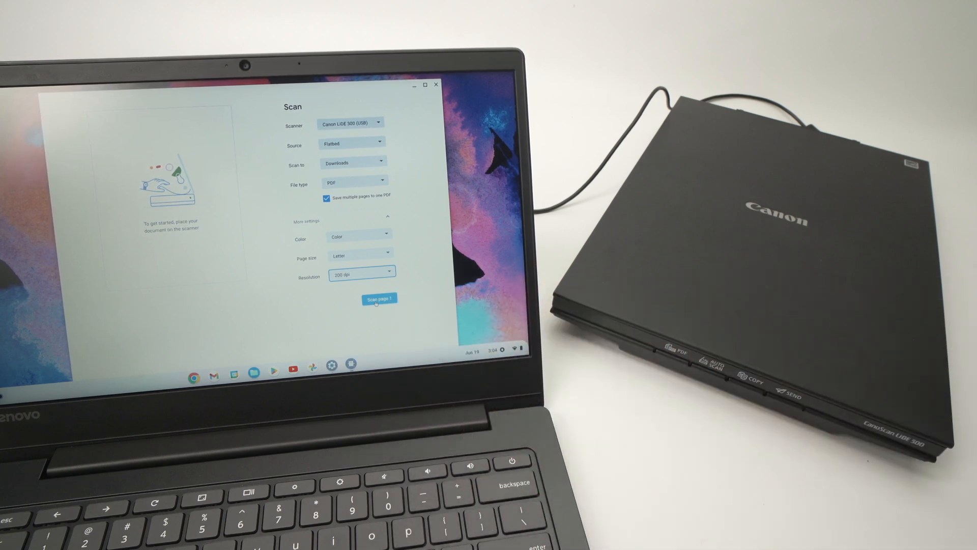
{"action": "left_click", "coordinate": [379, 299]}
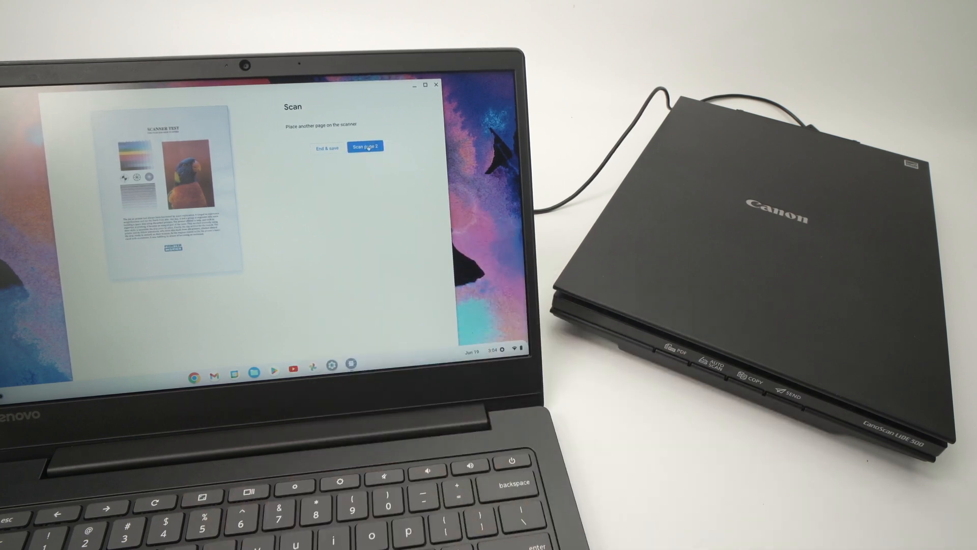
Scan the second page, then End & save the combined PDF to Downloads
{"action": "left_click", "coordinate": [365, 147]}
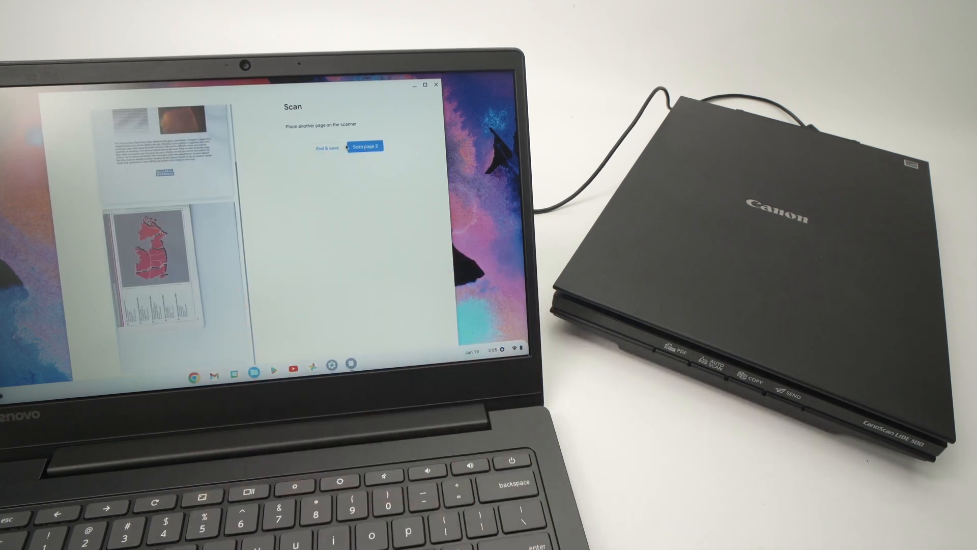
{"action": "left_click", "coordinate": [324, 149]}
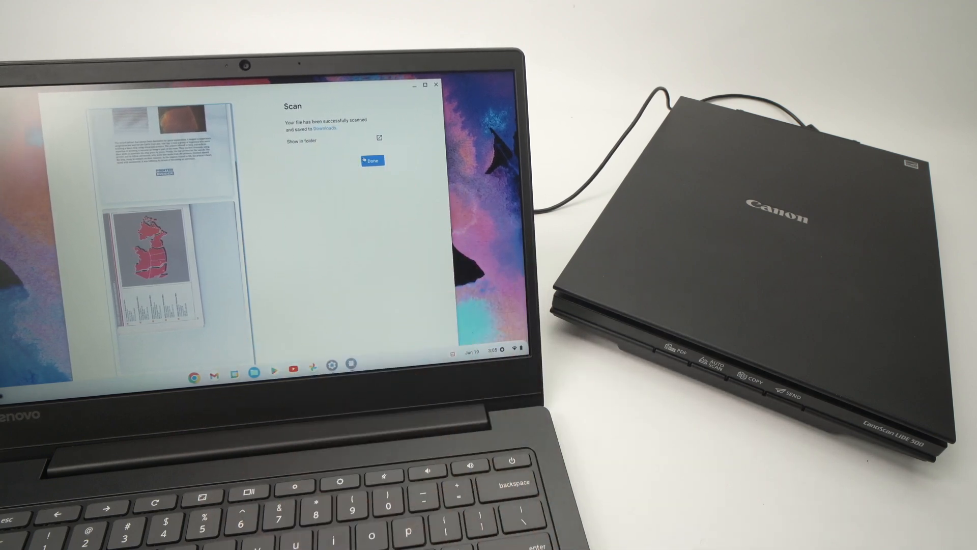
Show the saved scan in Downloads and select the new PDF at the top
{"action": "left_click", "coordinate": [372, 160]}
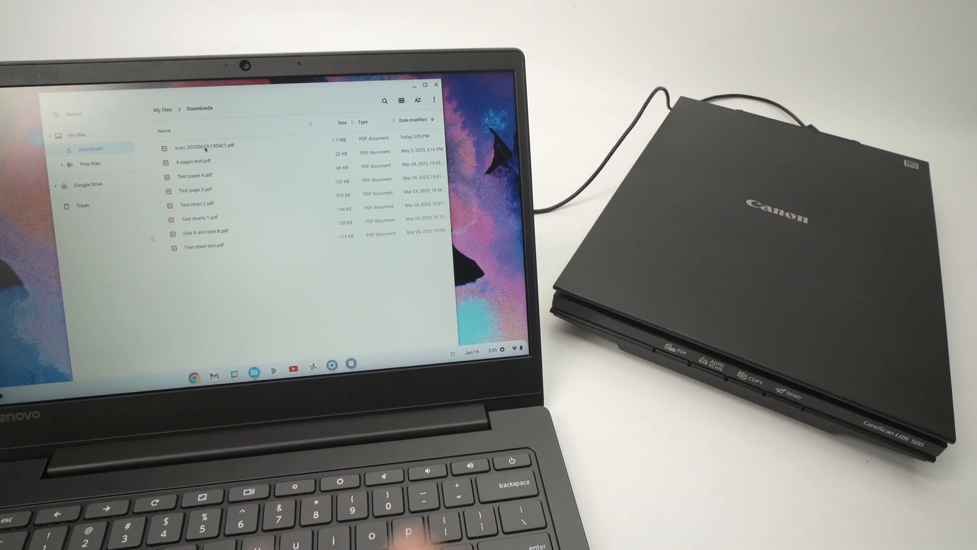
{"action": "left_click", "coordinate": [206, 146]}
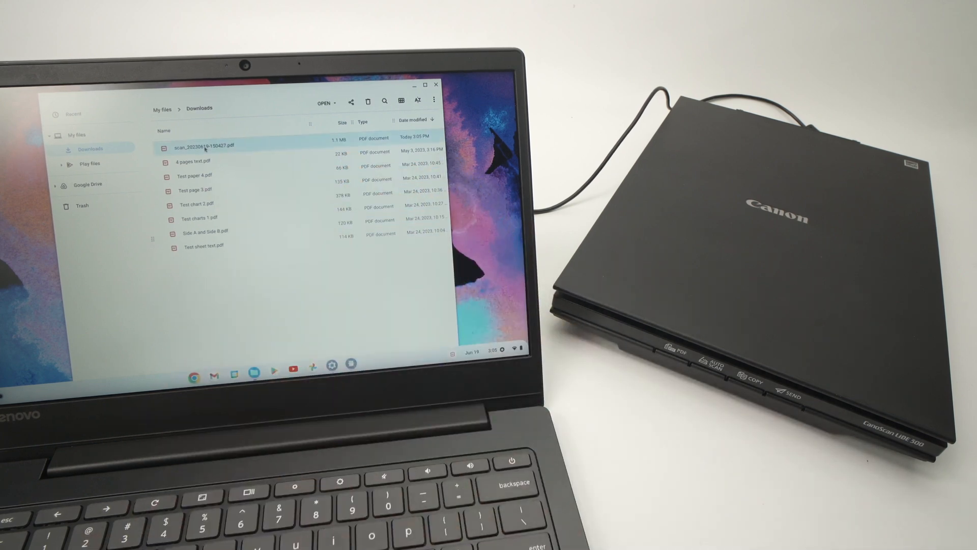
View the scan PDF in Gallery, scrolling through the test page and map page
{"action": "double_click", "coordinate": [199, 145]}
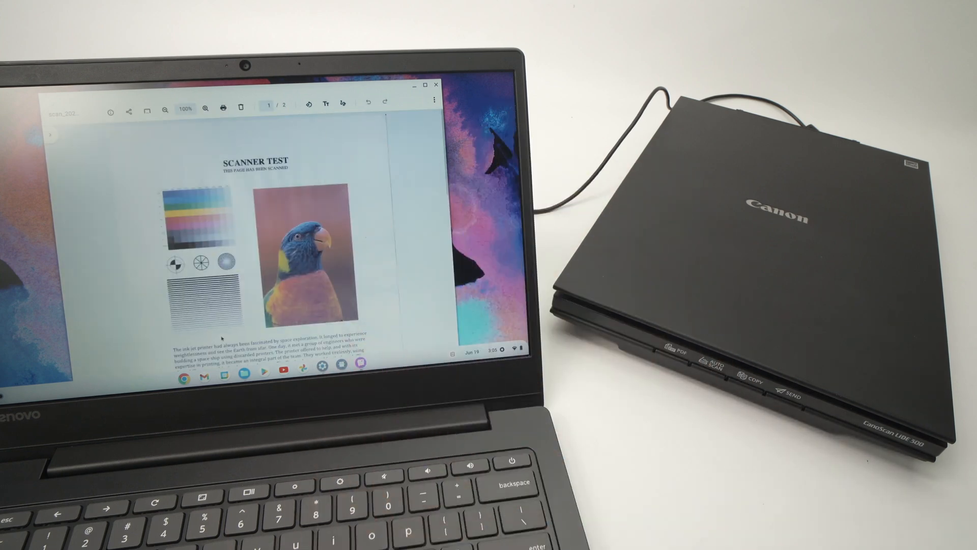
{"action": "scroll", "scroll_direction": "down", "scroll_amount": 3}
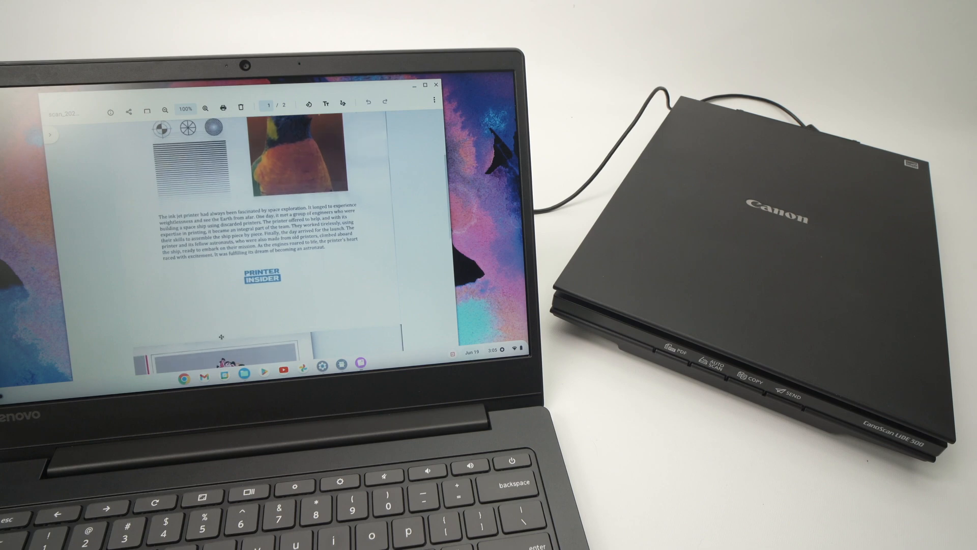
{"action": "scroll", "scroll_direction": "down", "scroll_amount": 3}
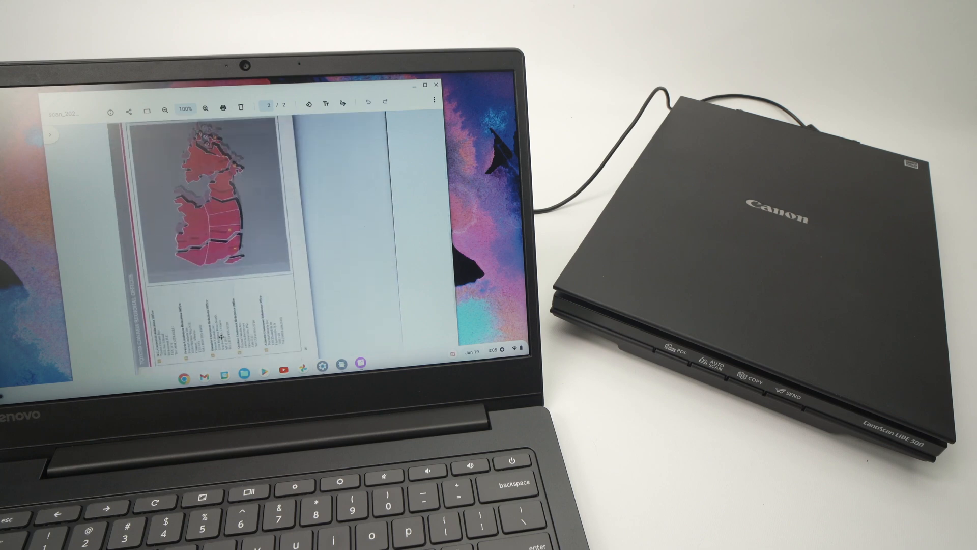
{"action": "scroll", "scroll_direction": "down", "scroll_amount": 3}
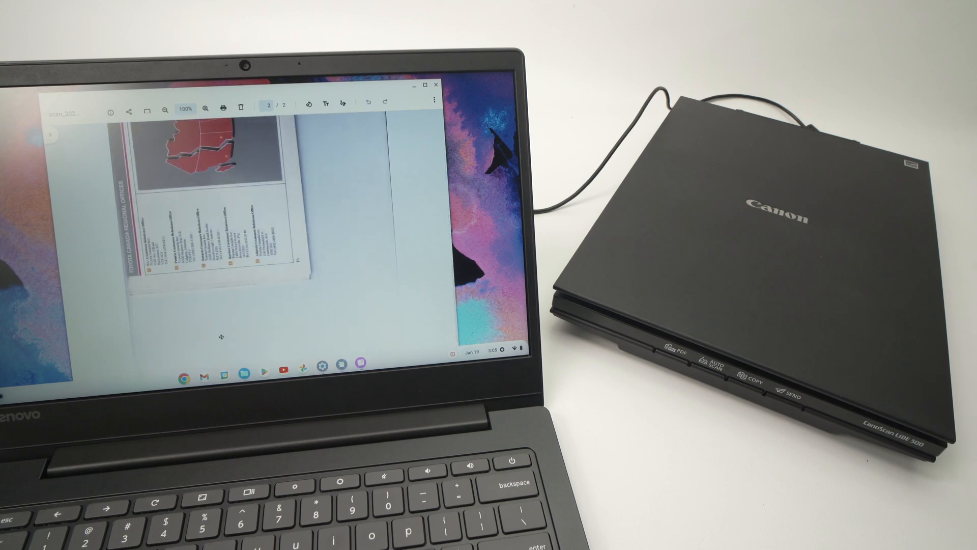